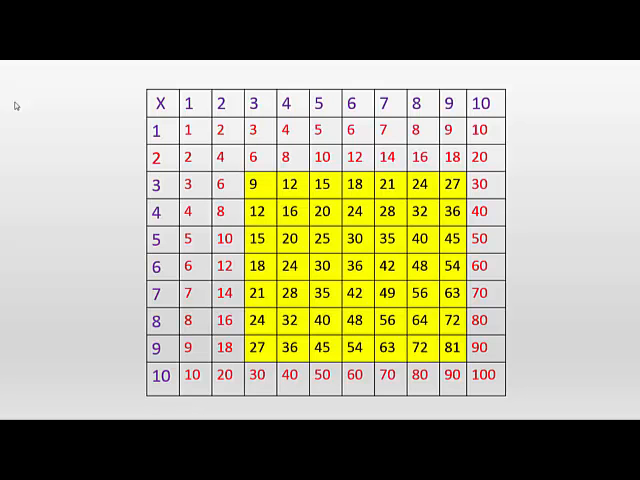
Shade the 9s row and 9s column magenta, leaving the 3–8 block yellow
click(450, 348)
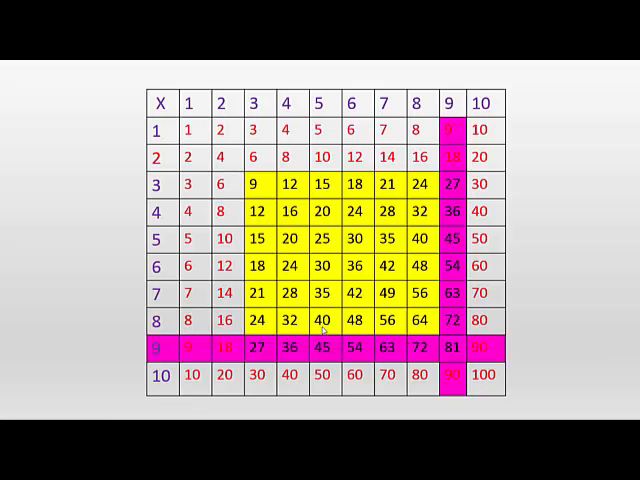